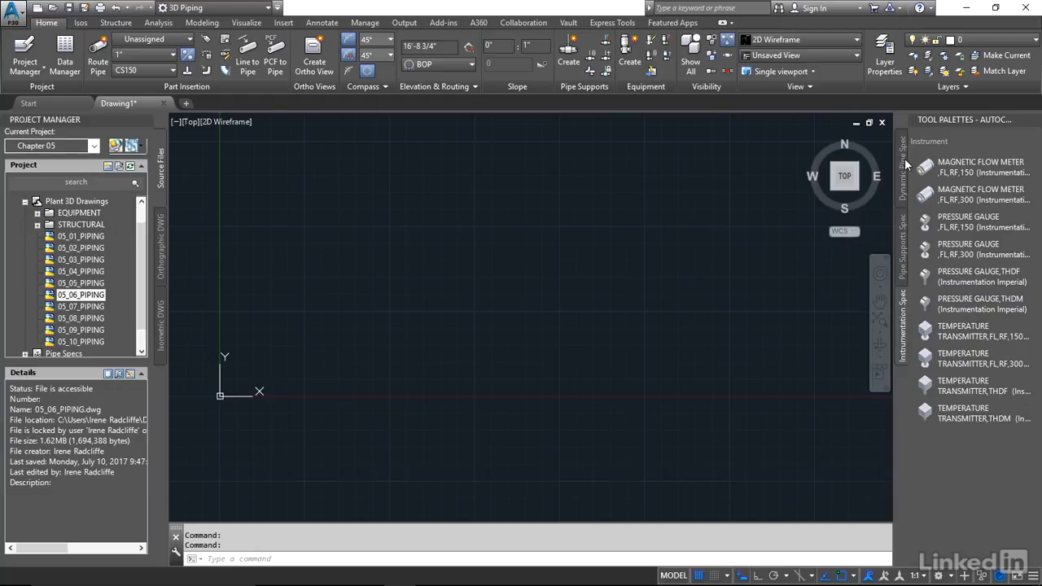
{"action": "mouse_move", "coordinate": [633, 171]}
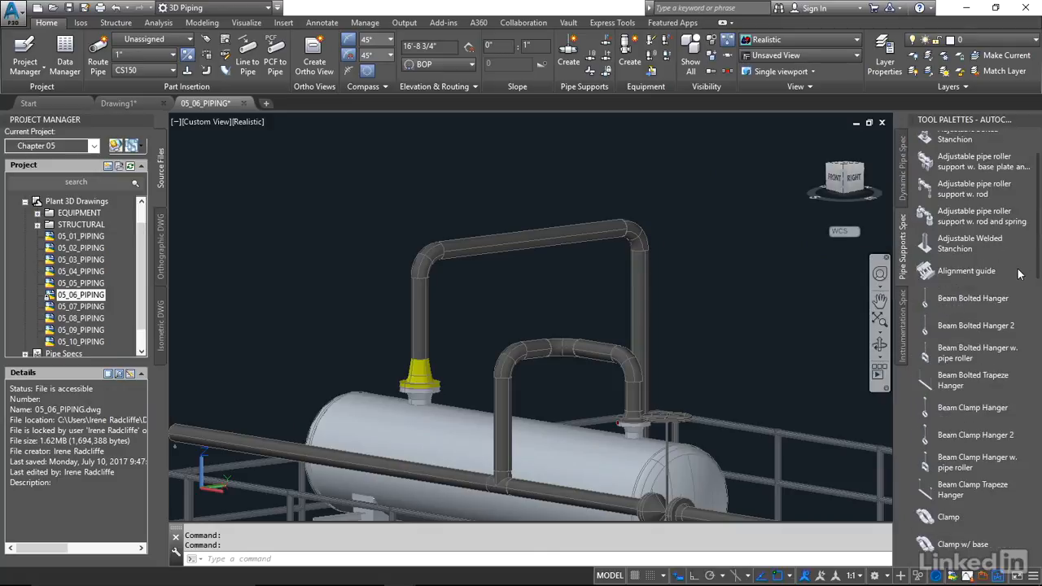
{"action": "mouse_move", "coordinate": [902, 299]}
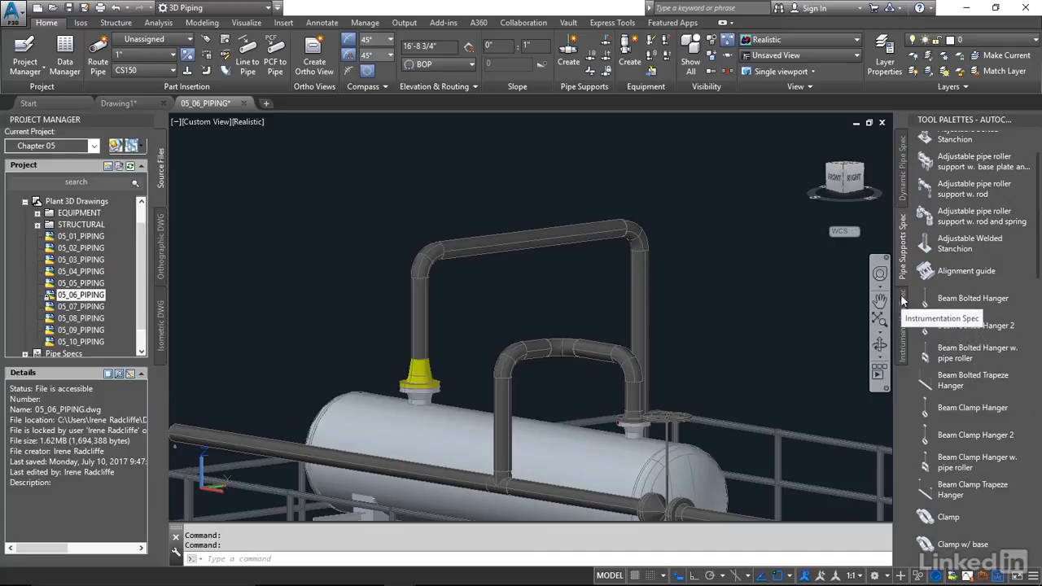
Step: Show the Instrumentation Spec palette listing flow meters, pressure gauges and transmitters
{"action": "left_click", "coordinate": [901, 326]}
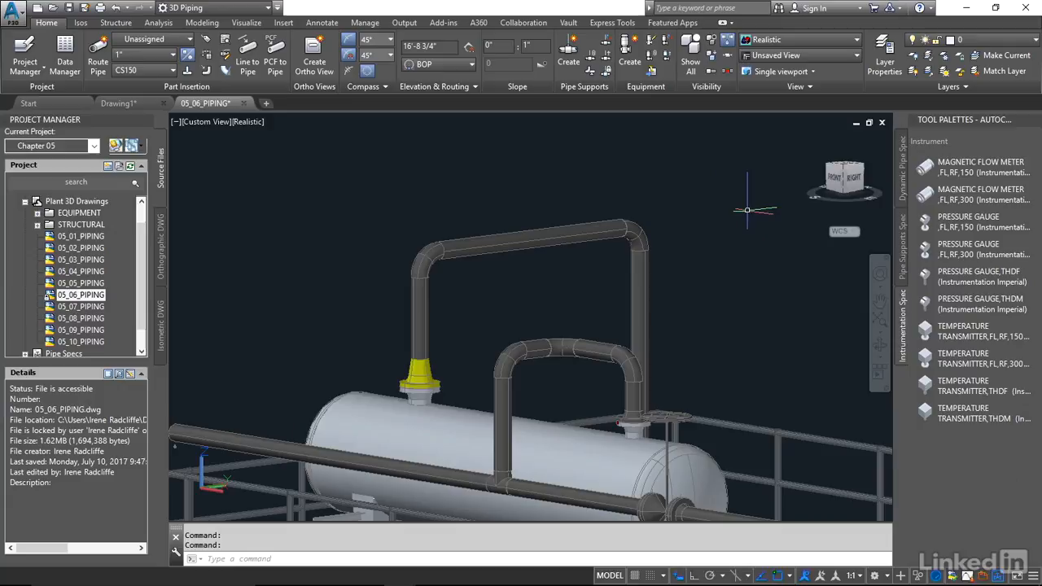
{"action": "mouse_move", "coordinate": [977, 194]}
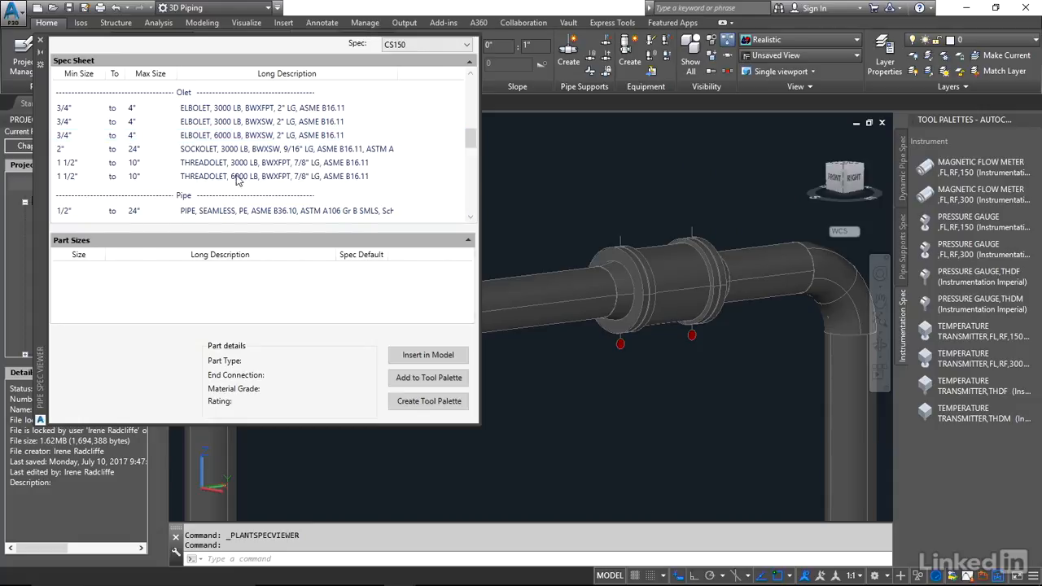
Step: Select the 3000 LB threadolet in the CS150 spec and locate its 6"x1" size
{"action": "left_click", "coordinate": [260, 163]}
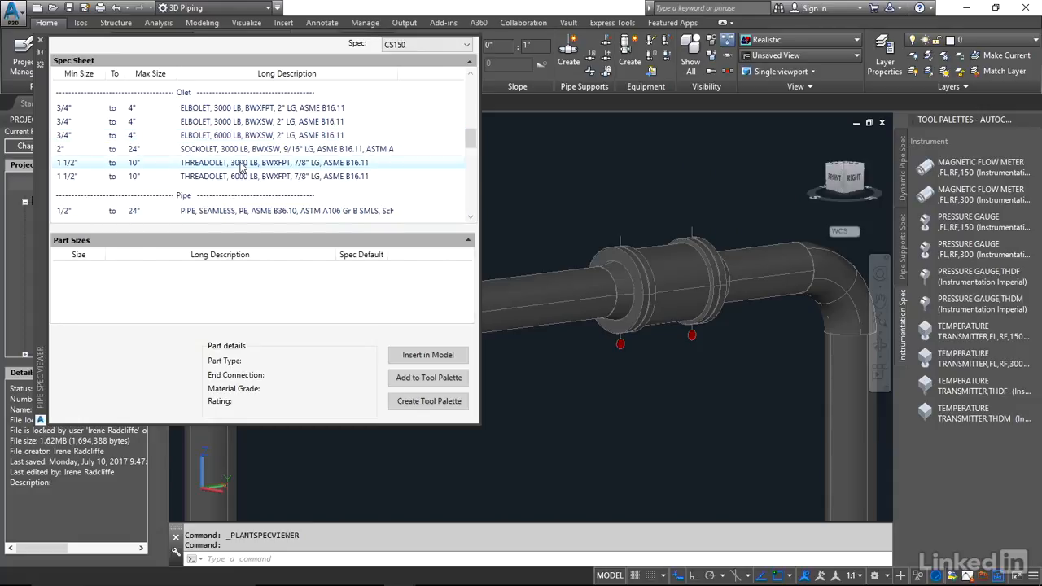
{"action": "left_click", "coordinate": [273, 163]}
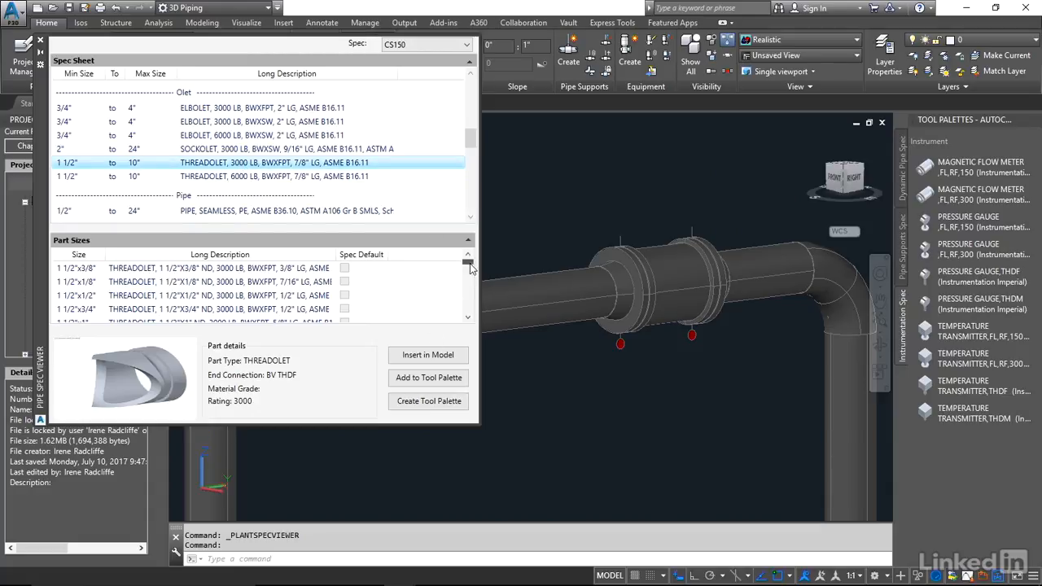
{"action": "scroll", "scroll_direction": "down", "scroll_amount": 3}
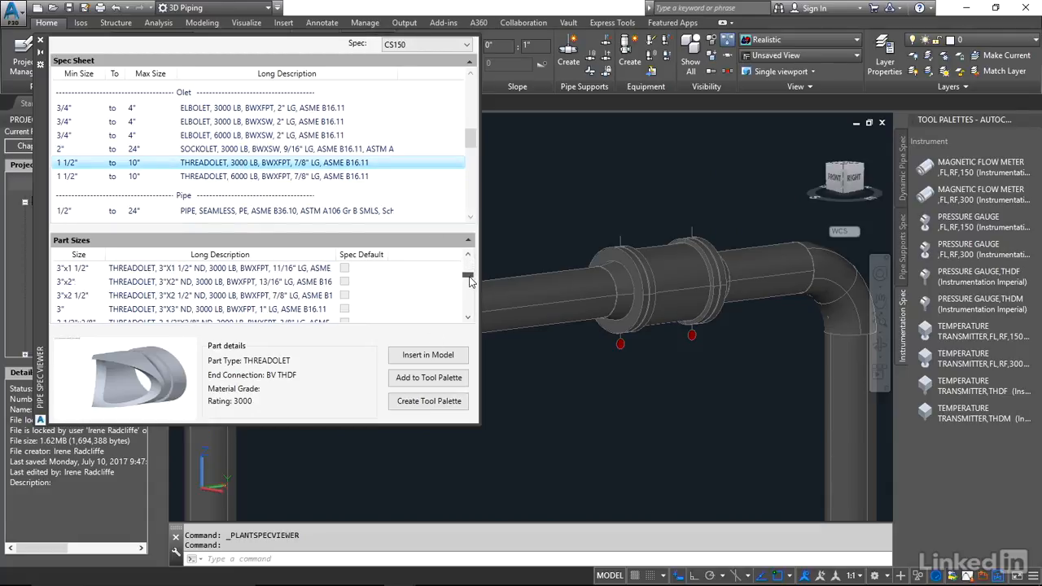
{"action": "scroll", "scroll_direction": "down", "scroll_amount": 3}
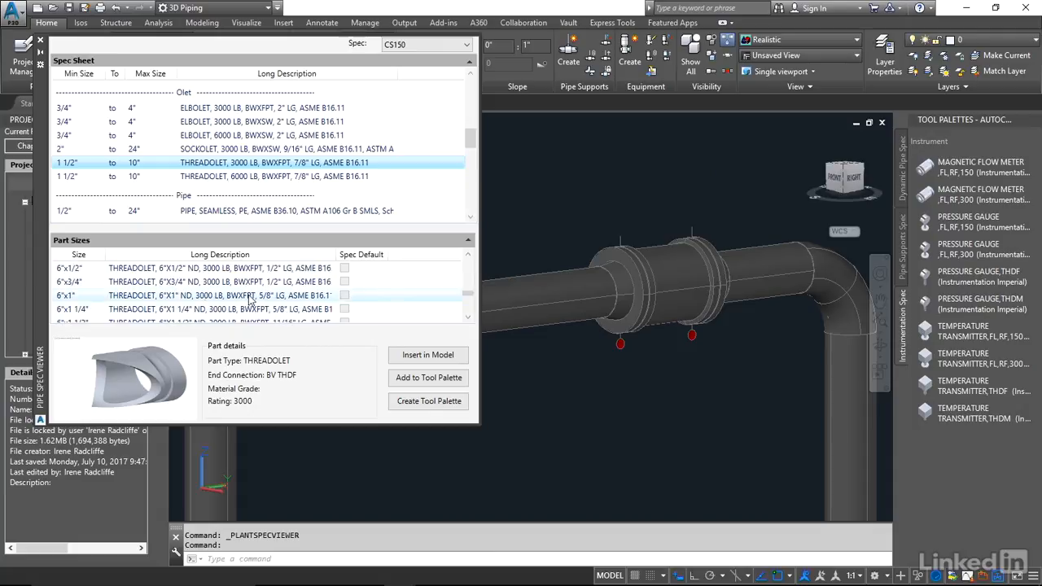
{"action": "mouse_move", "coordinate": [91, 302]}
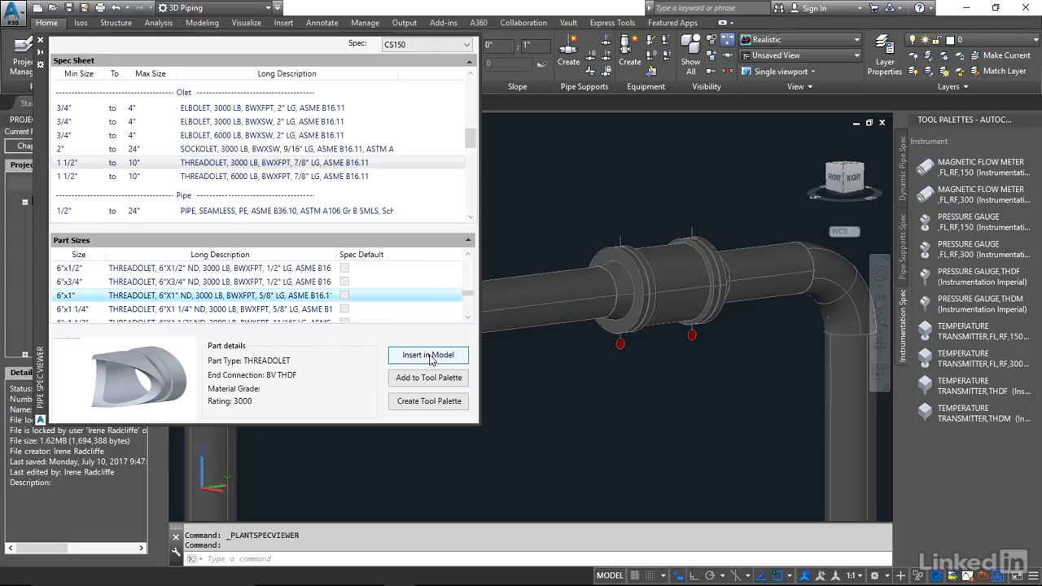
Step: Insert the 6"x1" threadolet in the model onto the pipe above the exchanger
{"action": "left_click", "coordinate": [427, 355]}
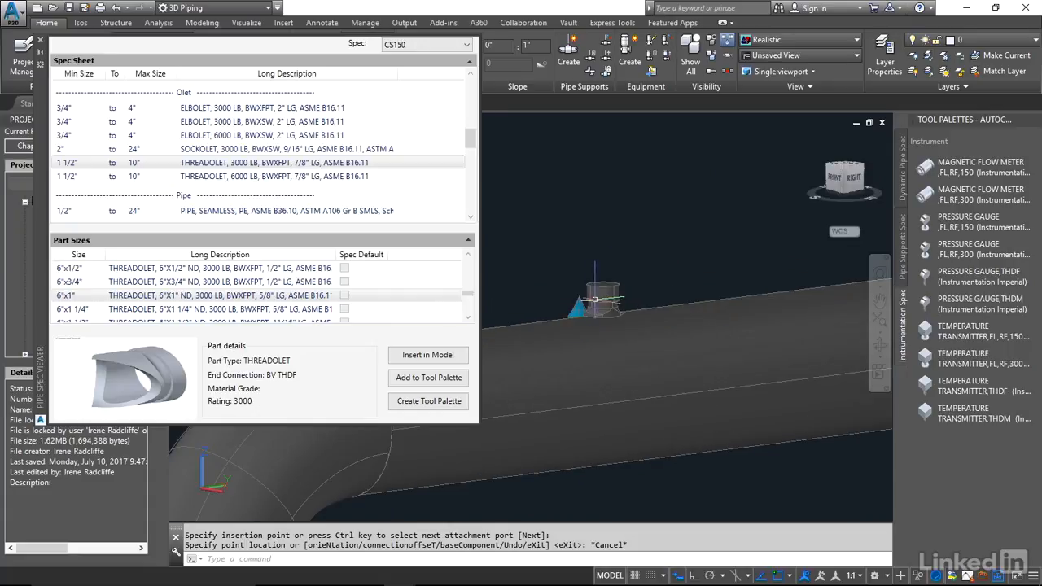
{"action": "mouse_move", "coordinate": [601, 293]}
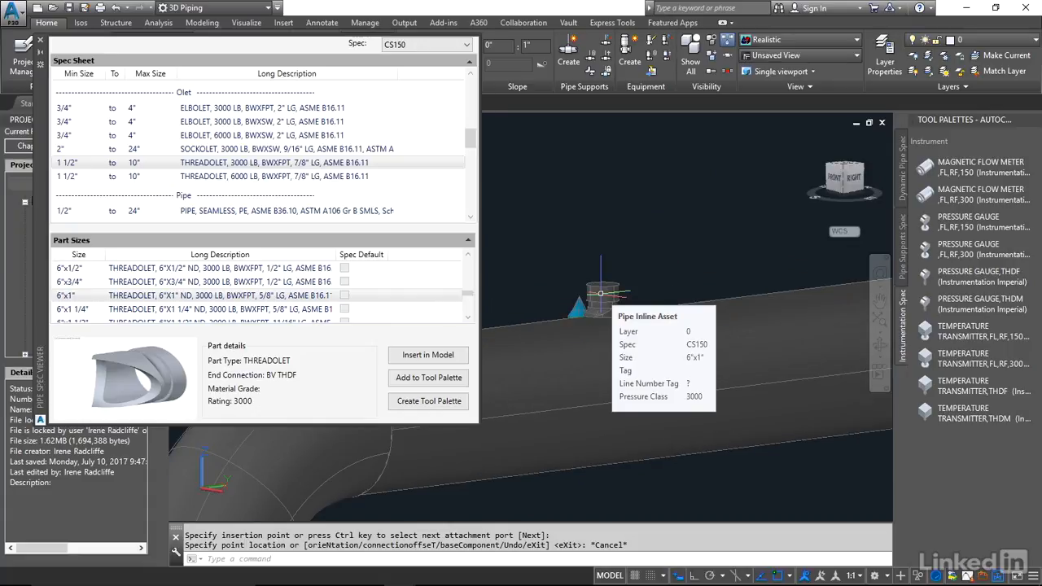
{"action": "mouse_move", "coordinate": [651, 261]}
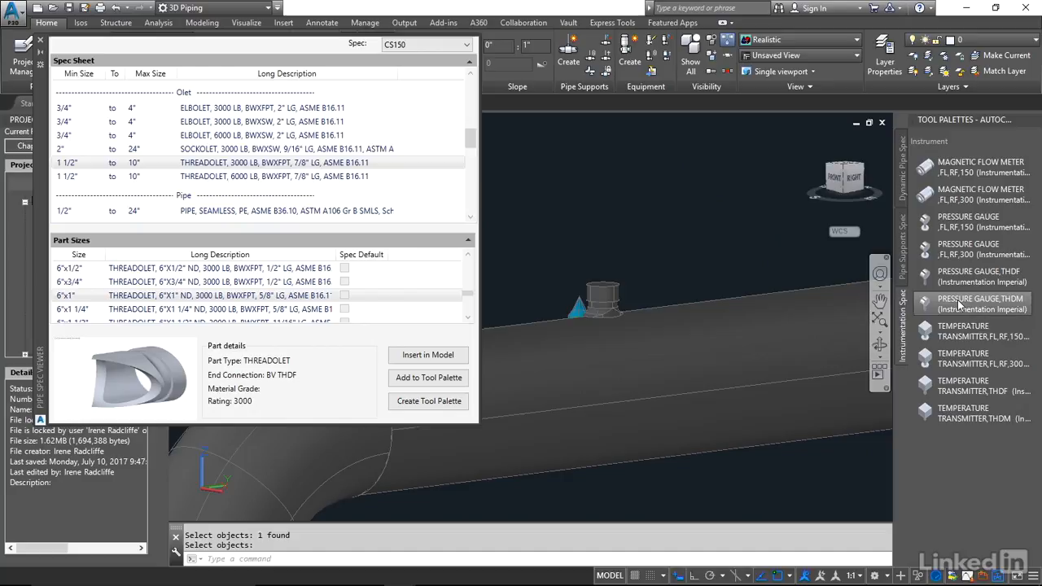
{"action": "mouse_move", "coordinate": [980, 303]}
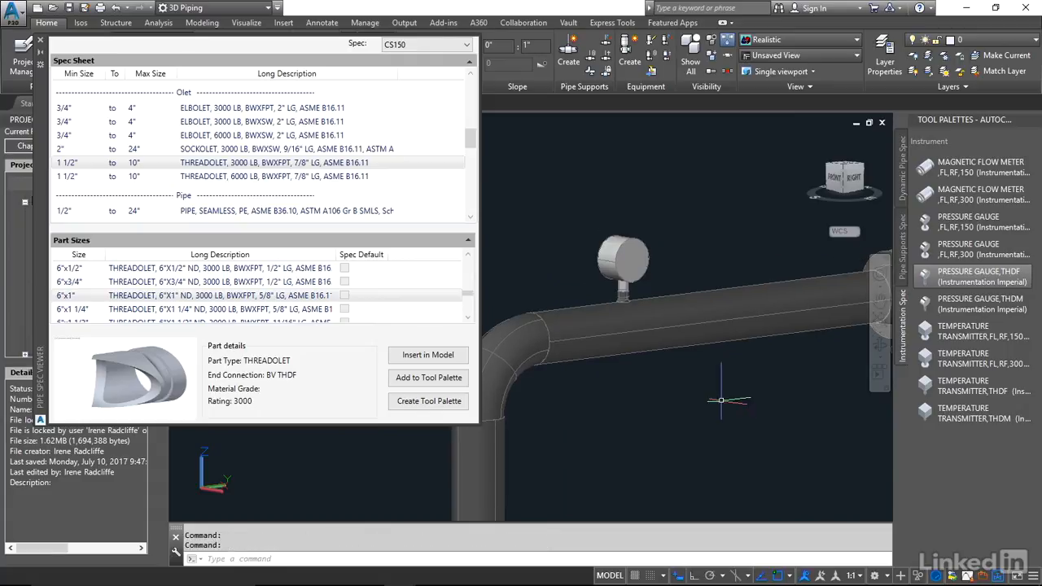
Step: Place a second 6"x1" threadolet on the pipe beside the gauge
{"action": "left_click", "coordinate": [426, 355]}
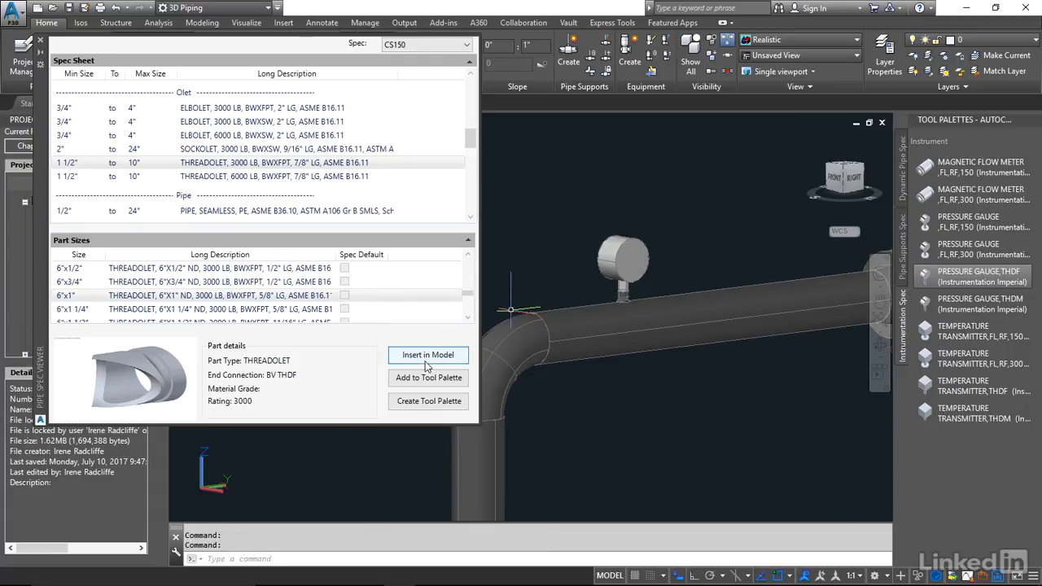
{"action": "left_click", "coordinate": [427, 355]}
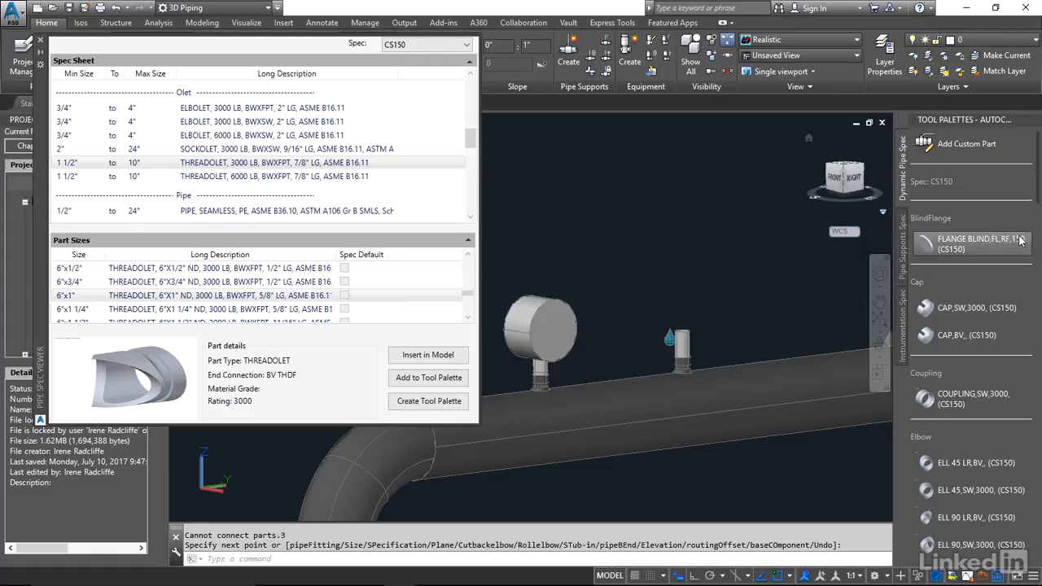
Step: Top the new threadolet with a flanged stub without rotating it and select it
{"action": "scroll", "scroll_direction": "down", "scroll_amount": 3}
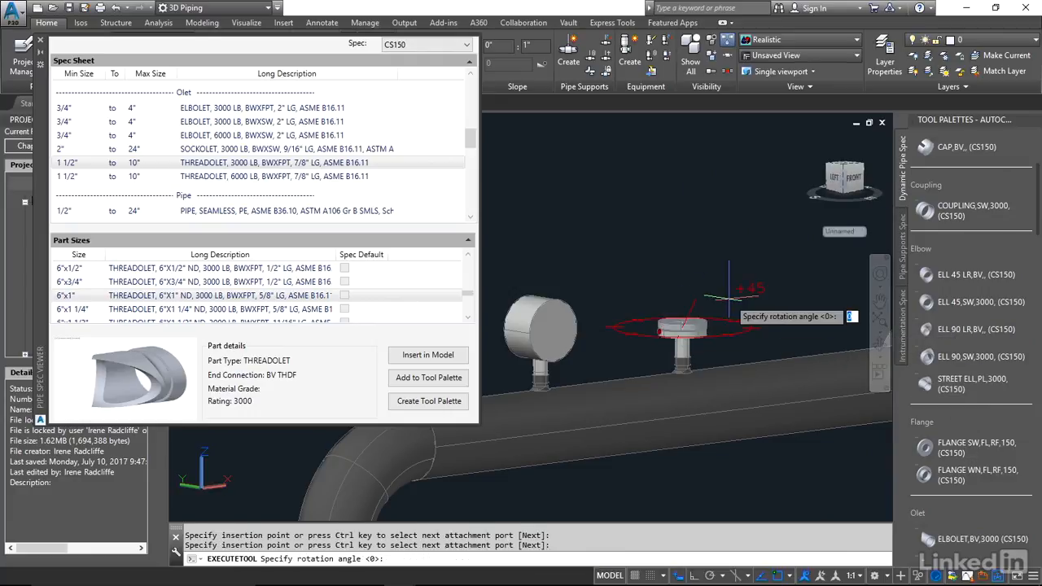
{"action": "key", "text": "Escape"}
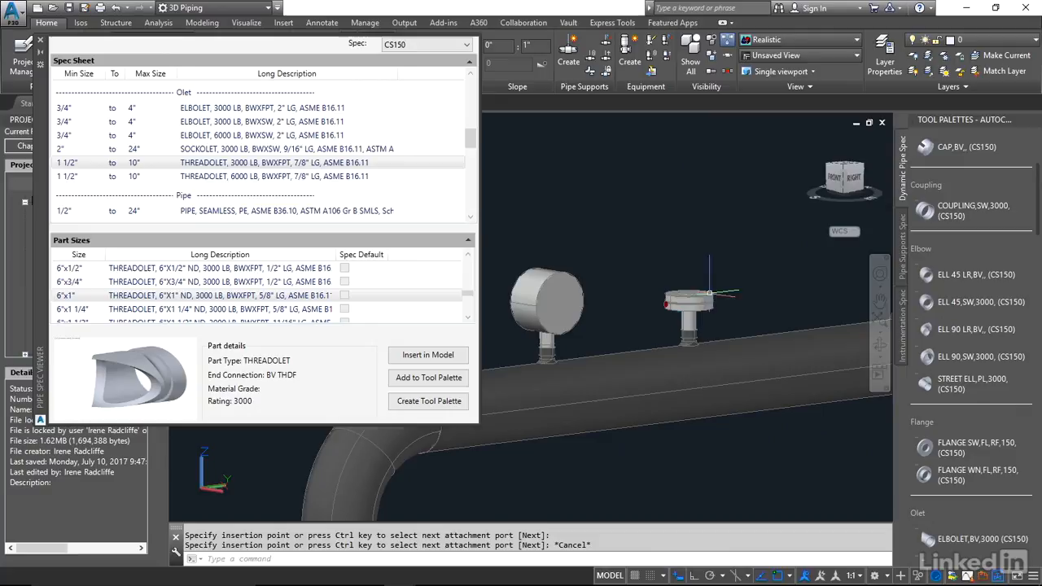
{"action": "left_click", "coordinate": [687, 310]}
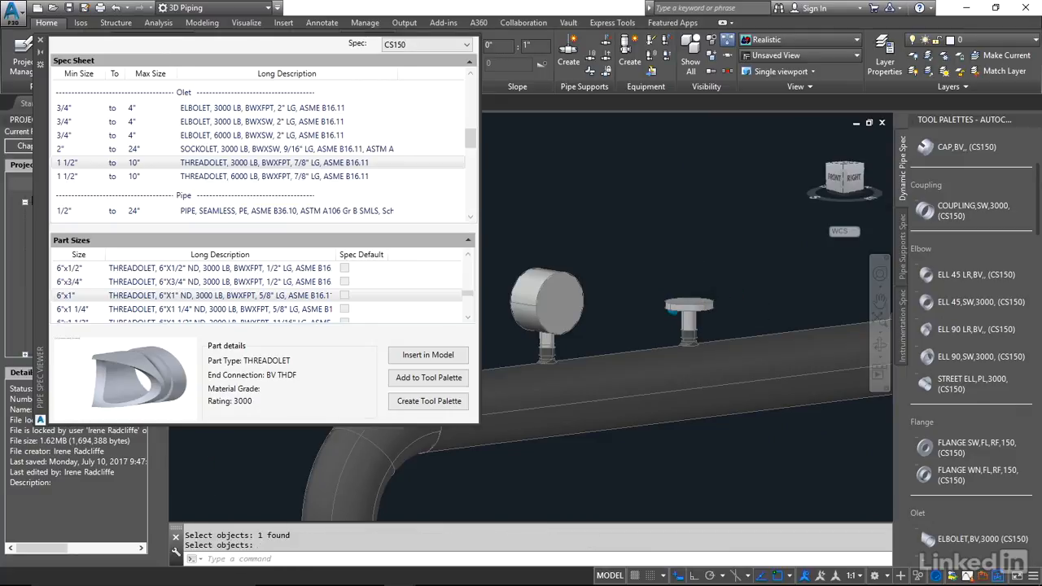